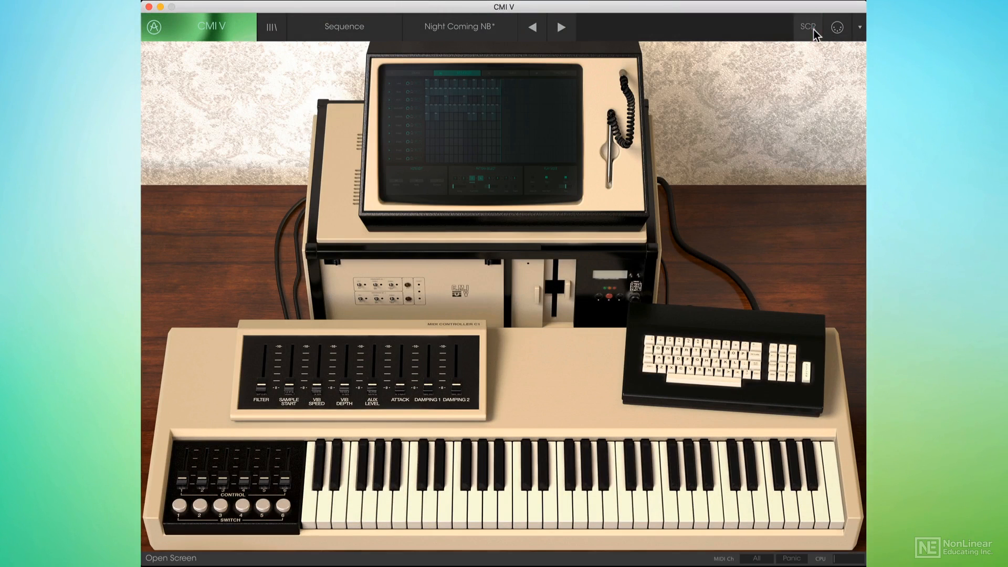
Step: Start the Night Coming sequencer pattern playing, then switch to the slots' sound settings
click(808, 26)
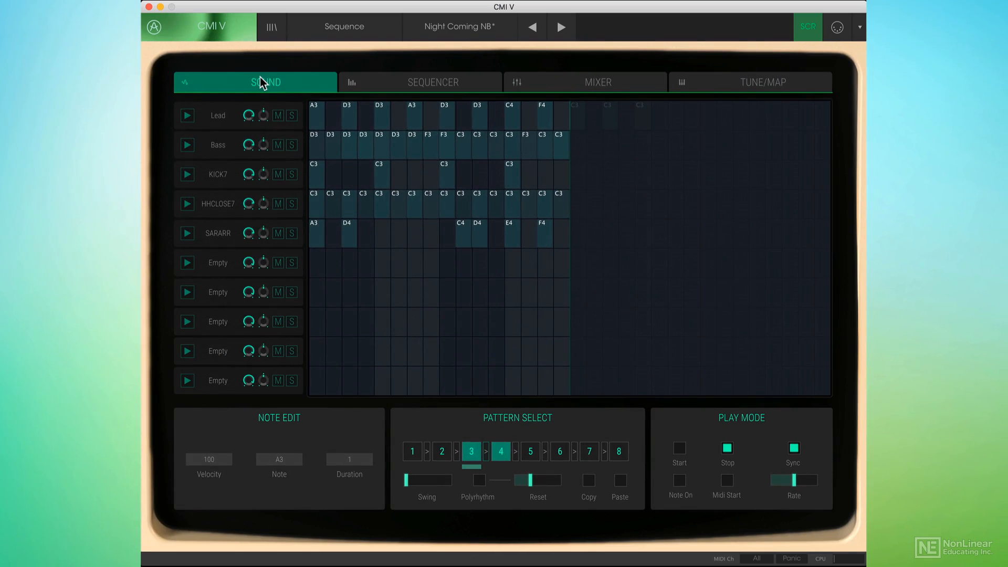
click(433, 82)
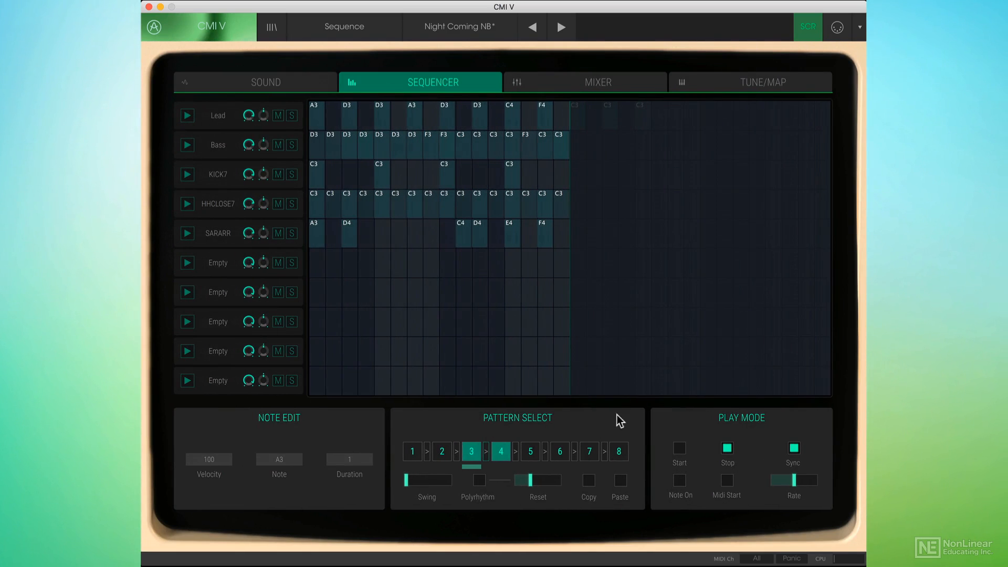
click(679, 449)
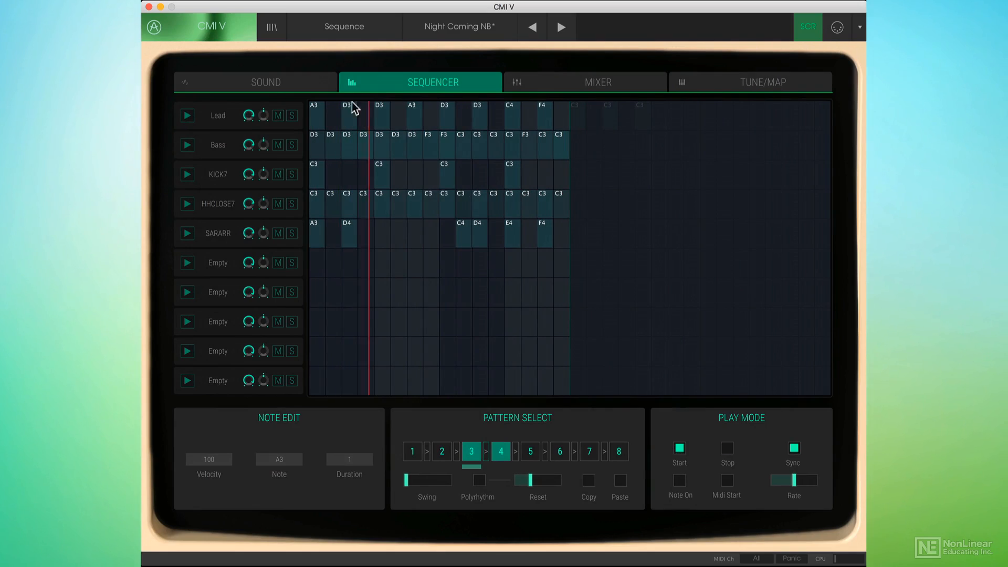
click(256, 82)
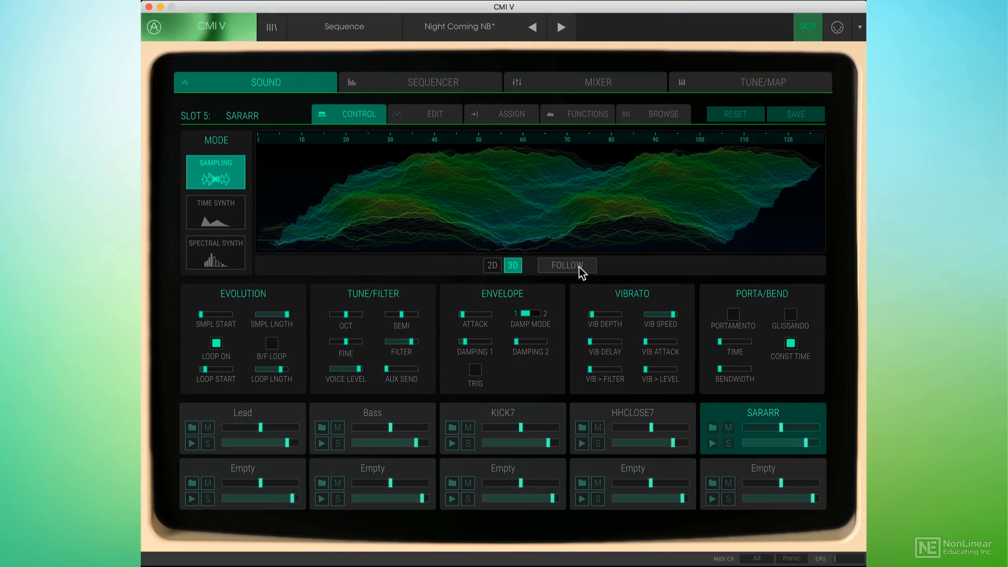
Step: Enable Follow on the SARARR 3D waveform and rotate its perspective by dragging
click(567, 265)
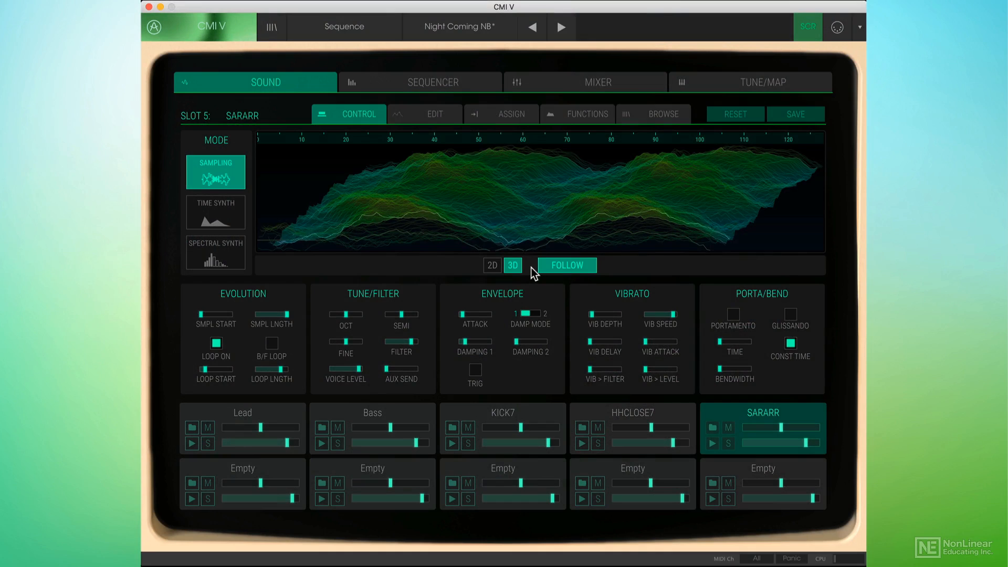
mouse_move(586, 226)
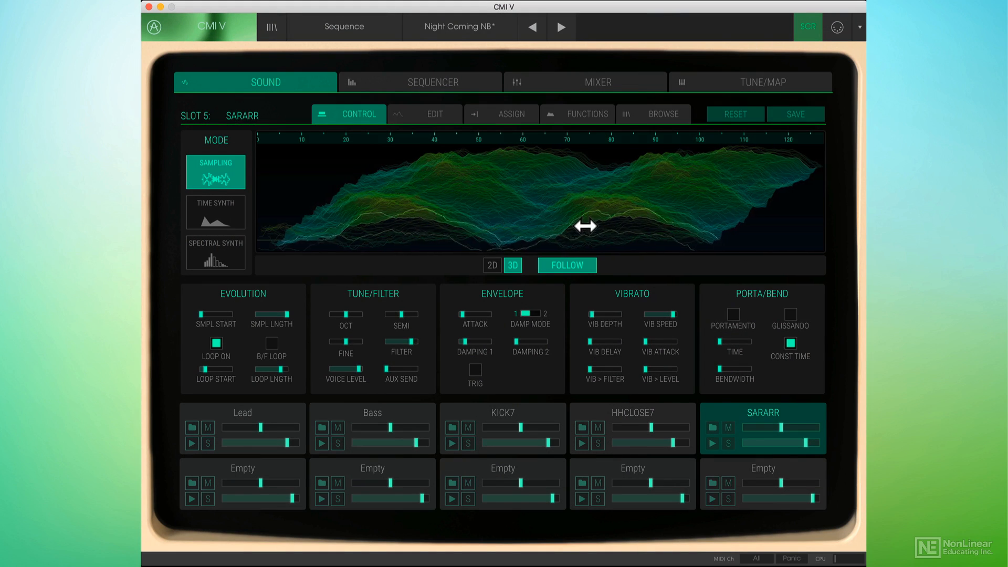
drag(585, 224, 724, 245)
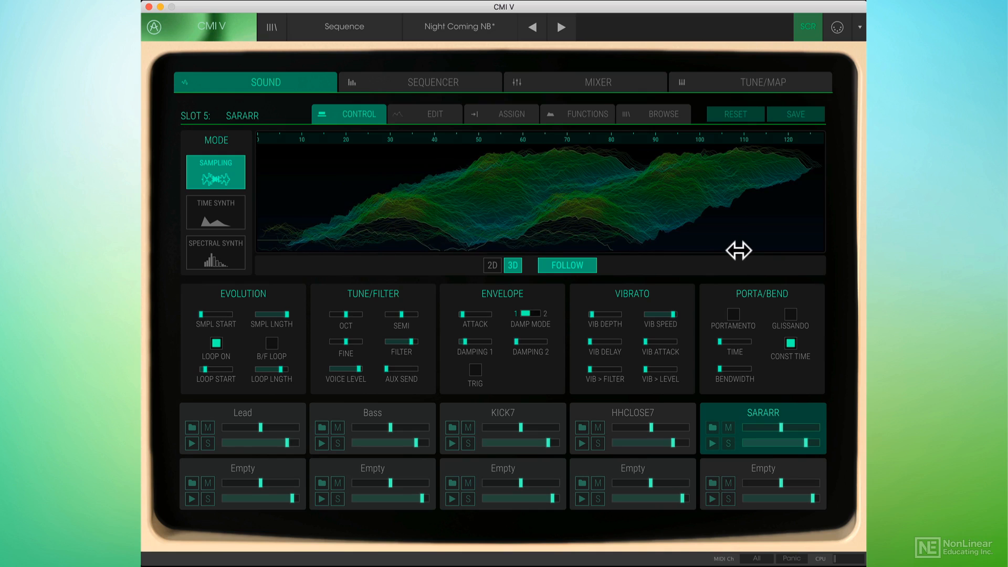
mouse_move(685, 265)
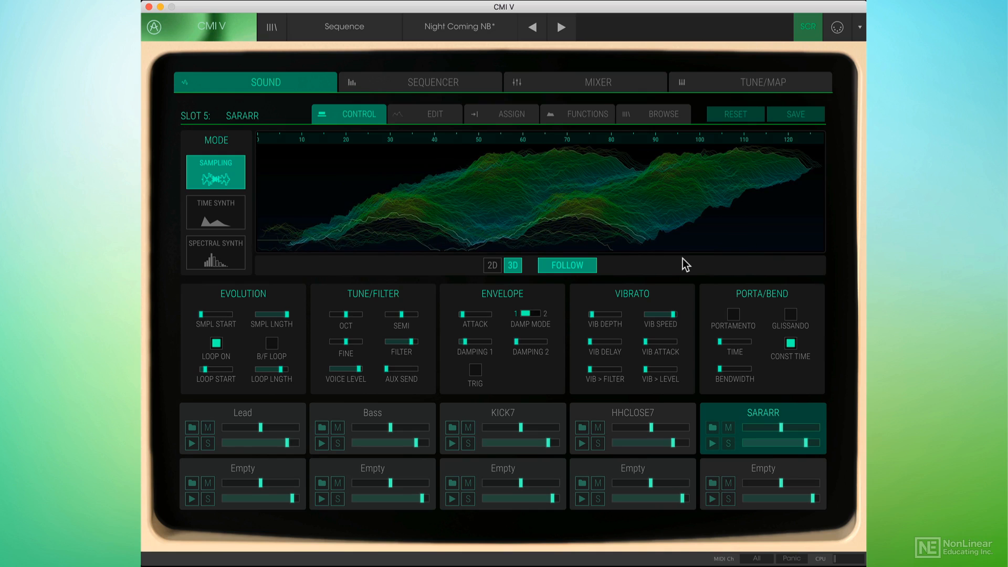